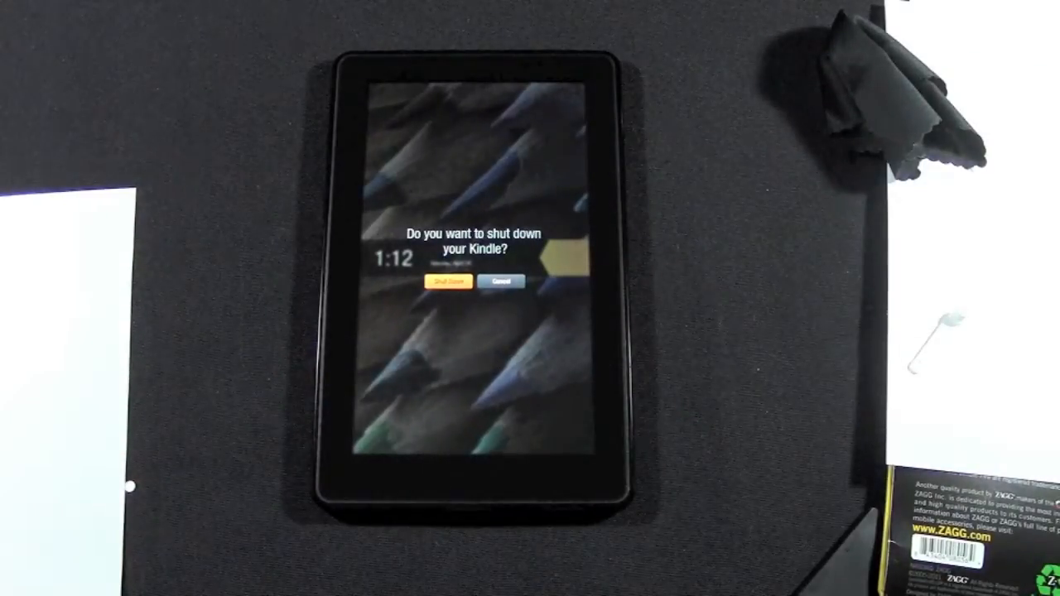
- Confirm 'Shut Down' in the shutdown prompt so the Kindle powers off
click(448, 282)
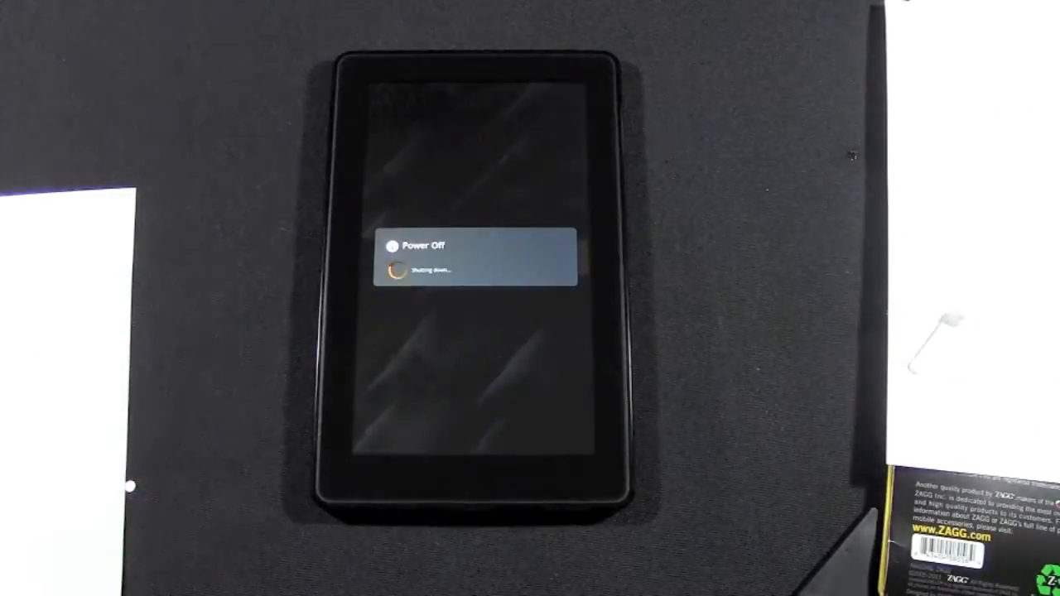